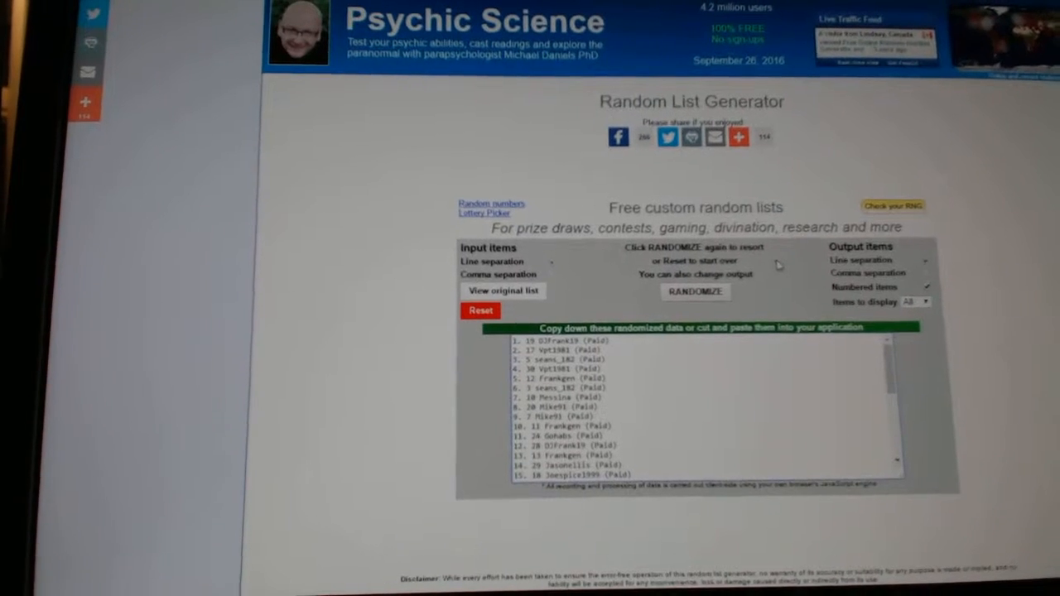
Reshuffle the paid participant names into a fresh random order with RANDOMIZE.
left_click(695, 292)
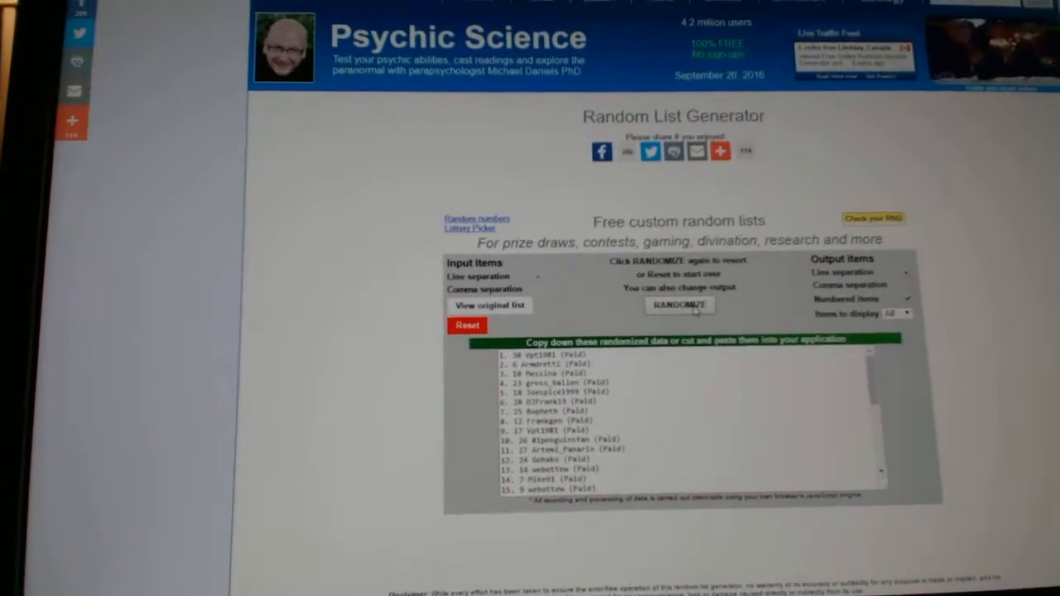
left_click(680, 305)
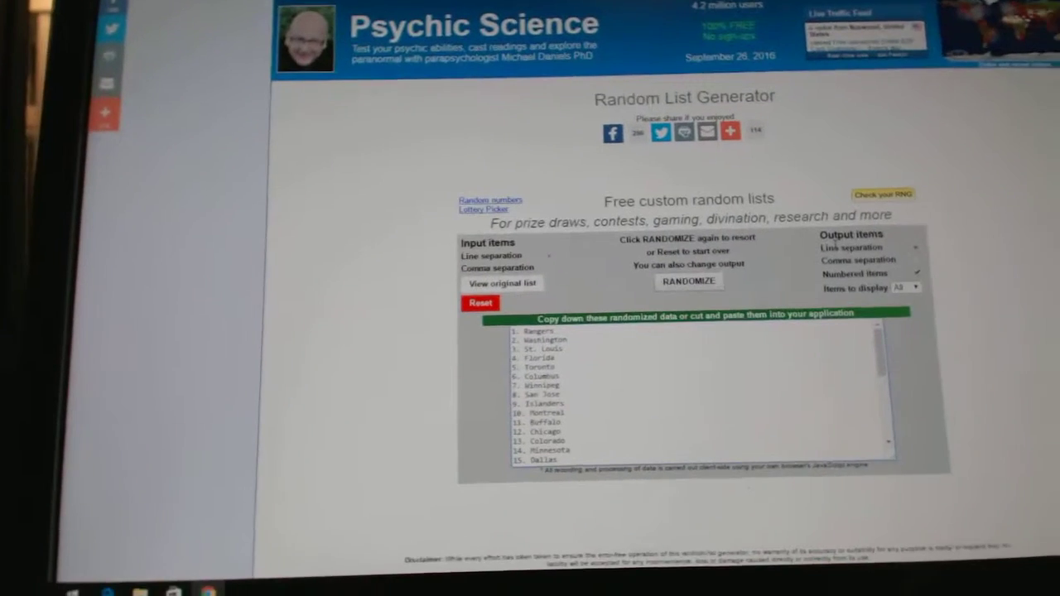
Shuffle the team city names repeatedly into a new numbered random order.
left_click(690, 281)
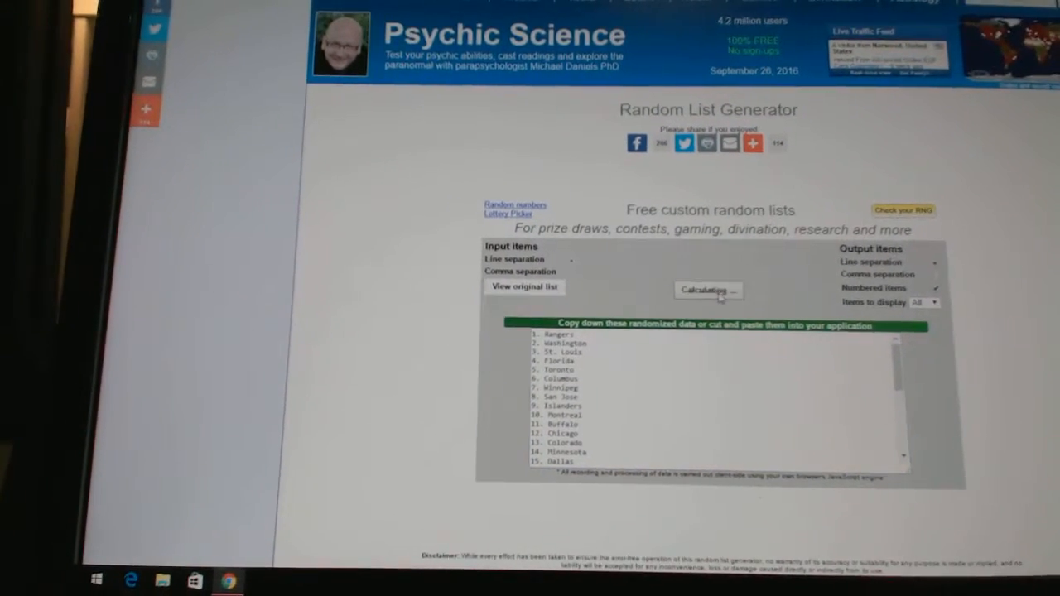
left_click(706, 292)
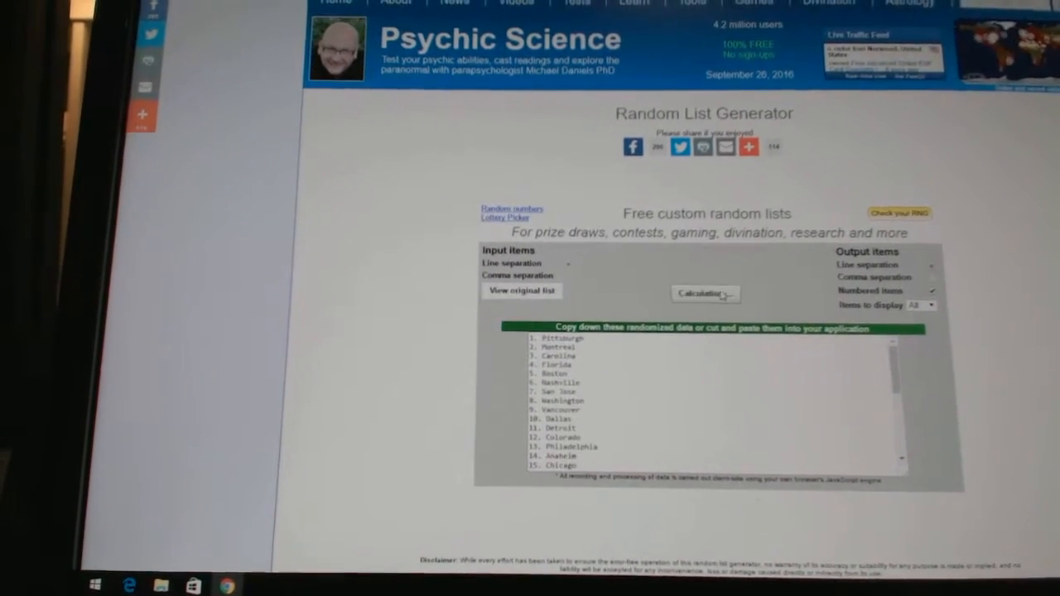
left_click(706, 295)
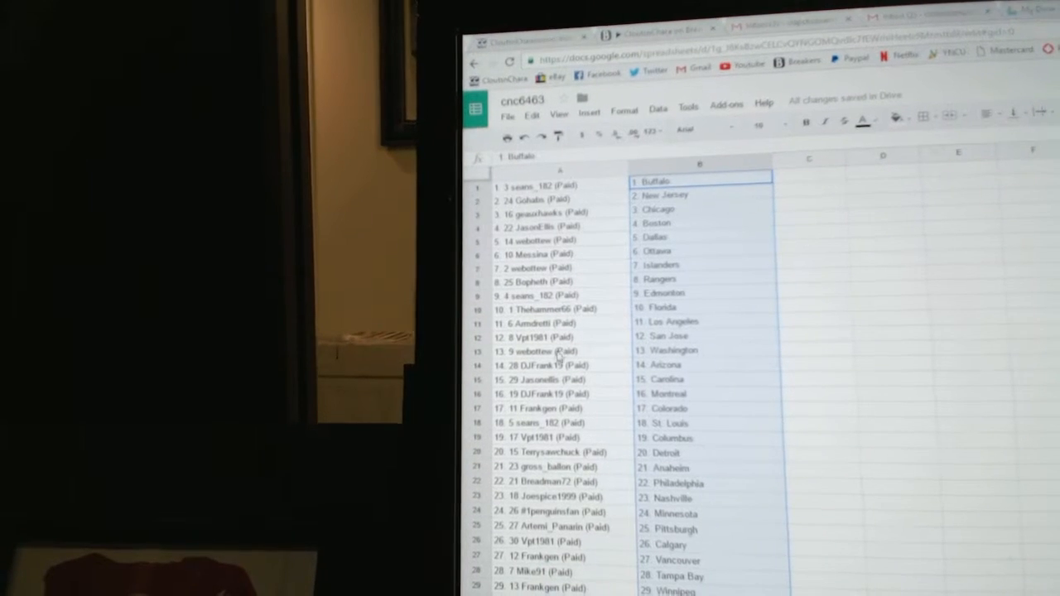
Scroll the sheet to review all 30 participant–team pairings down to 30. Toronto.
scroll("down", 3)
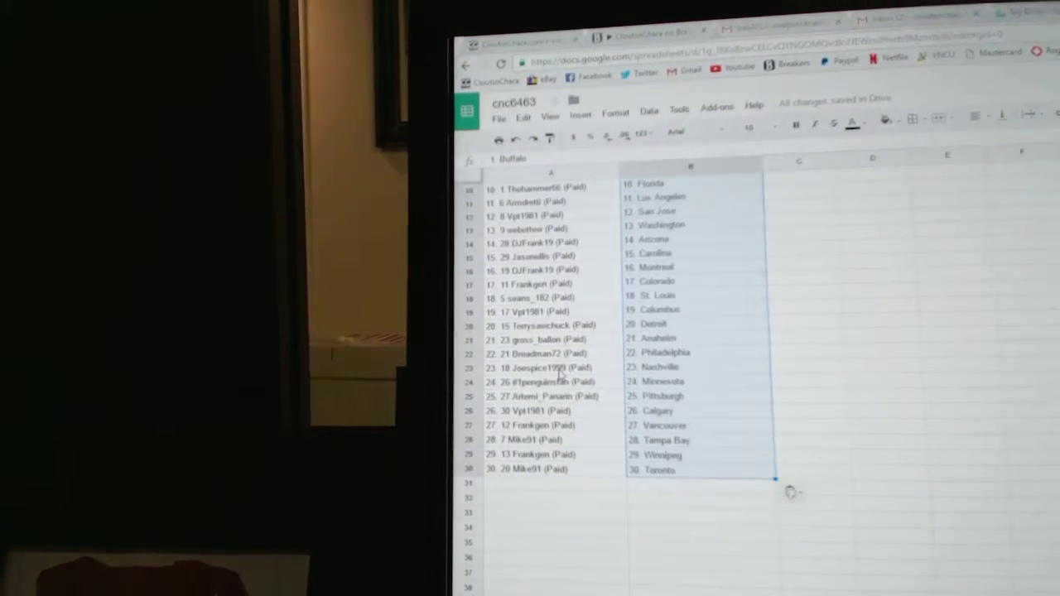